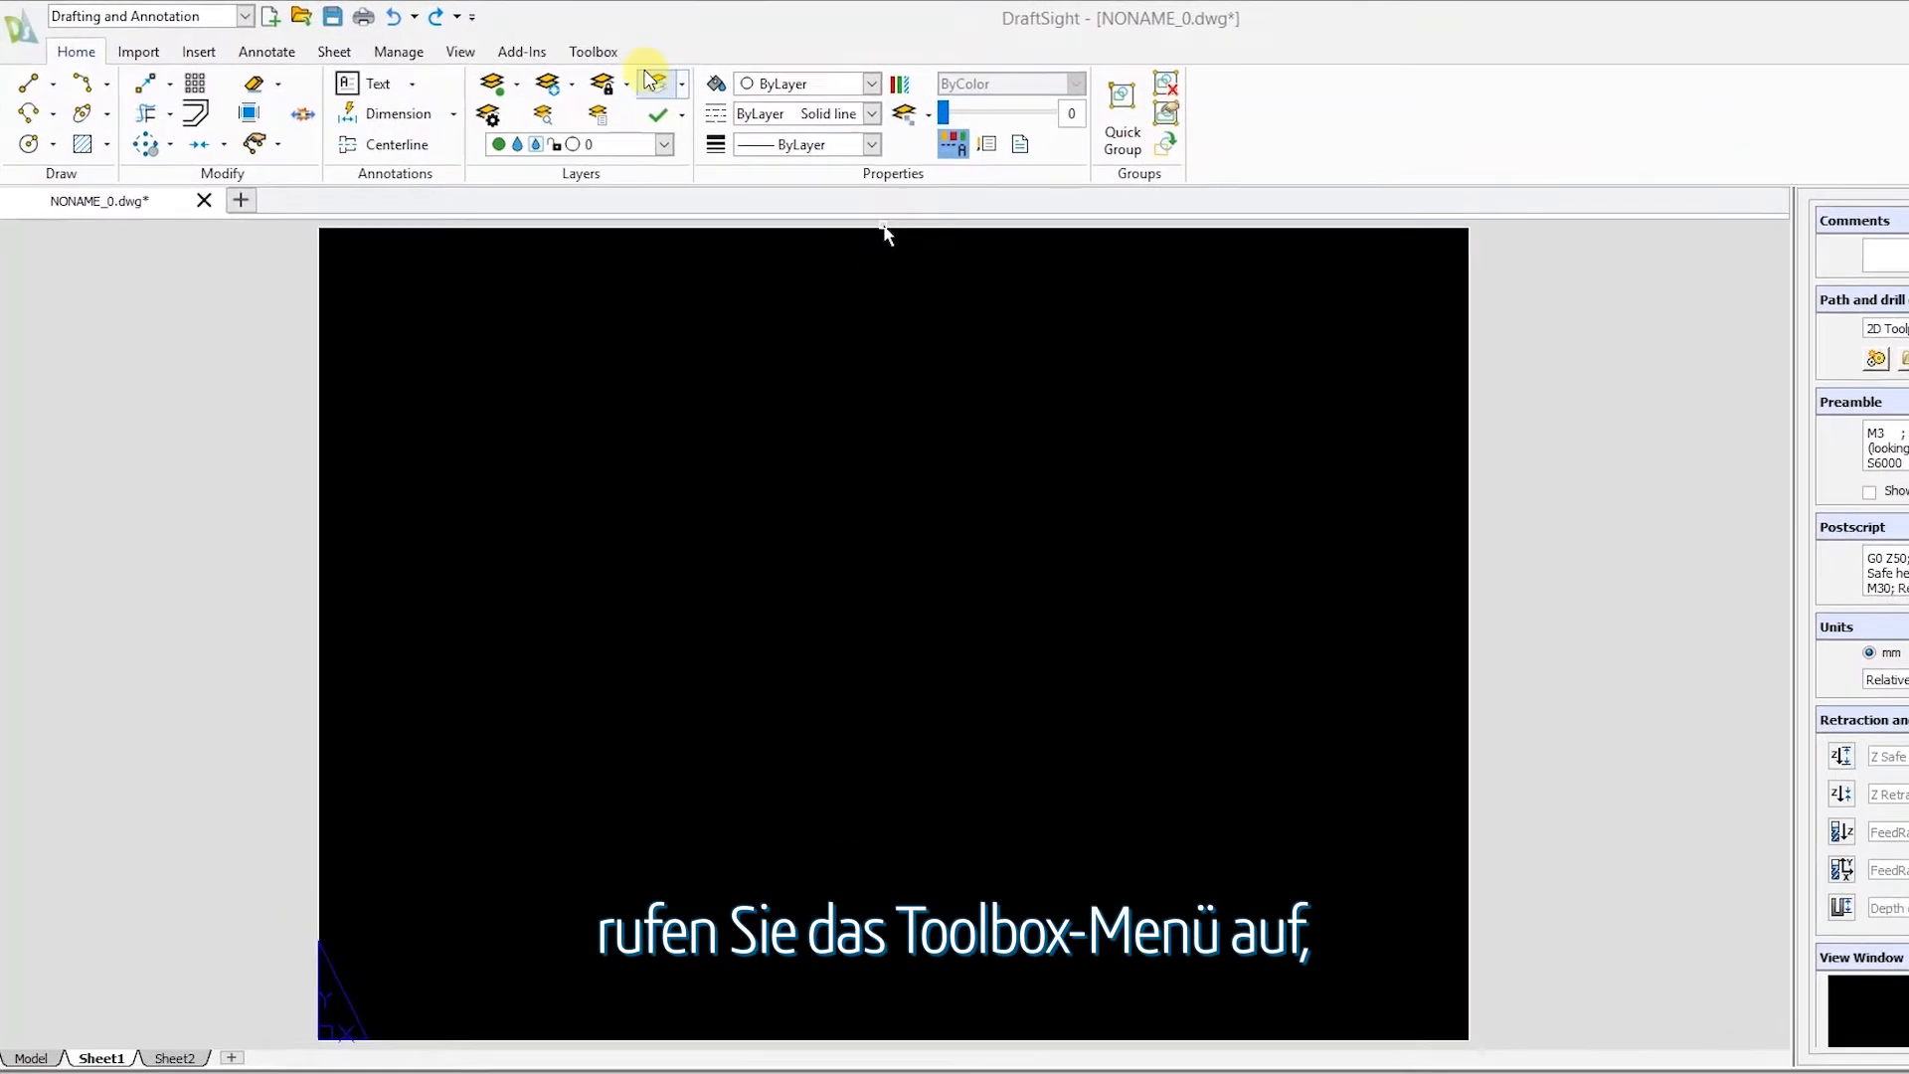
Step: Show the Toolbox commands in the ribbon above the blank sheet
click(593, 52)
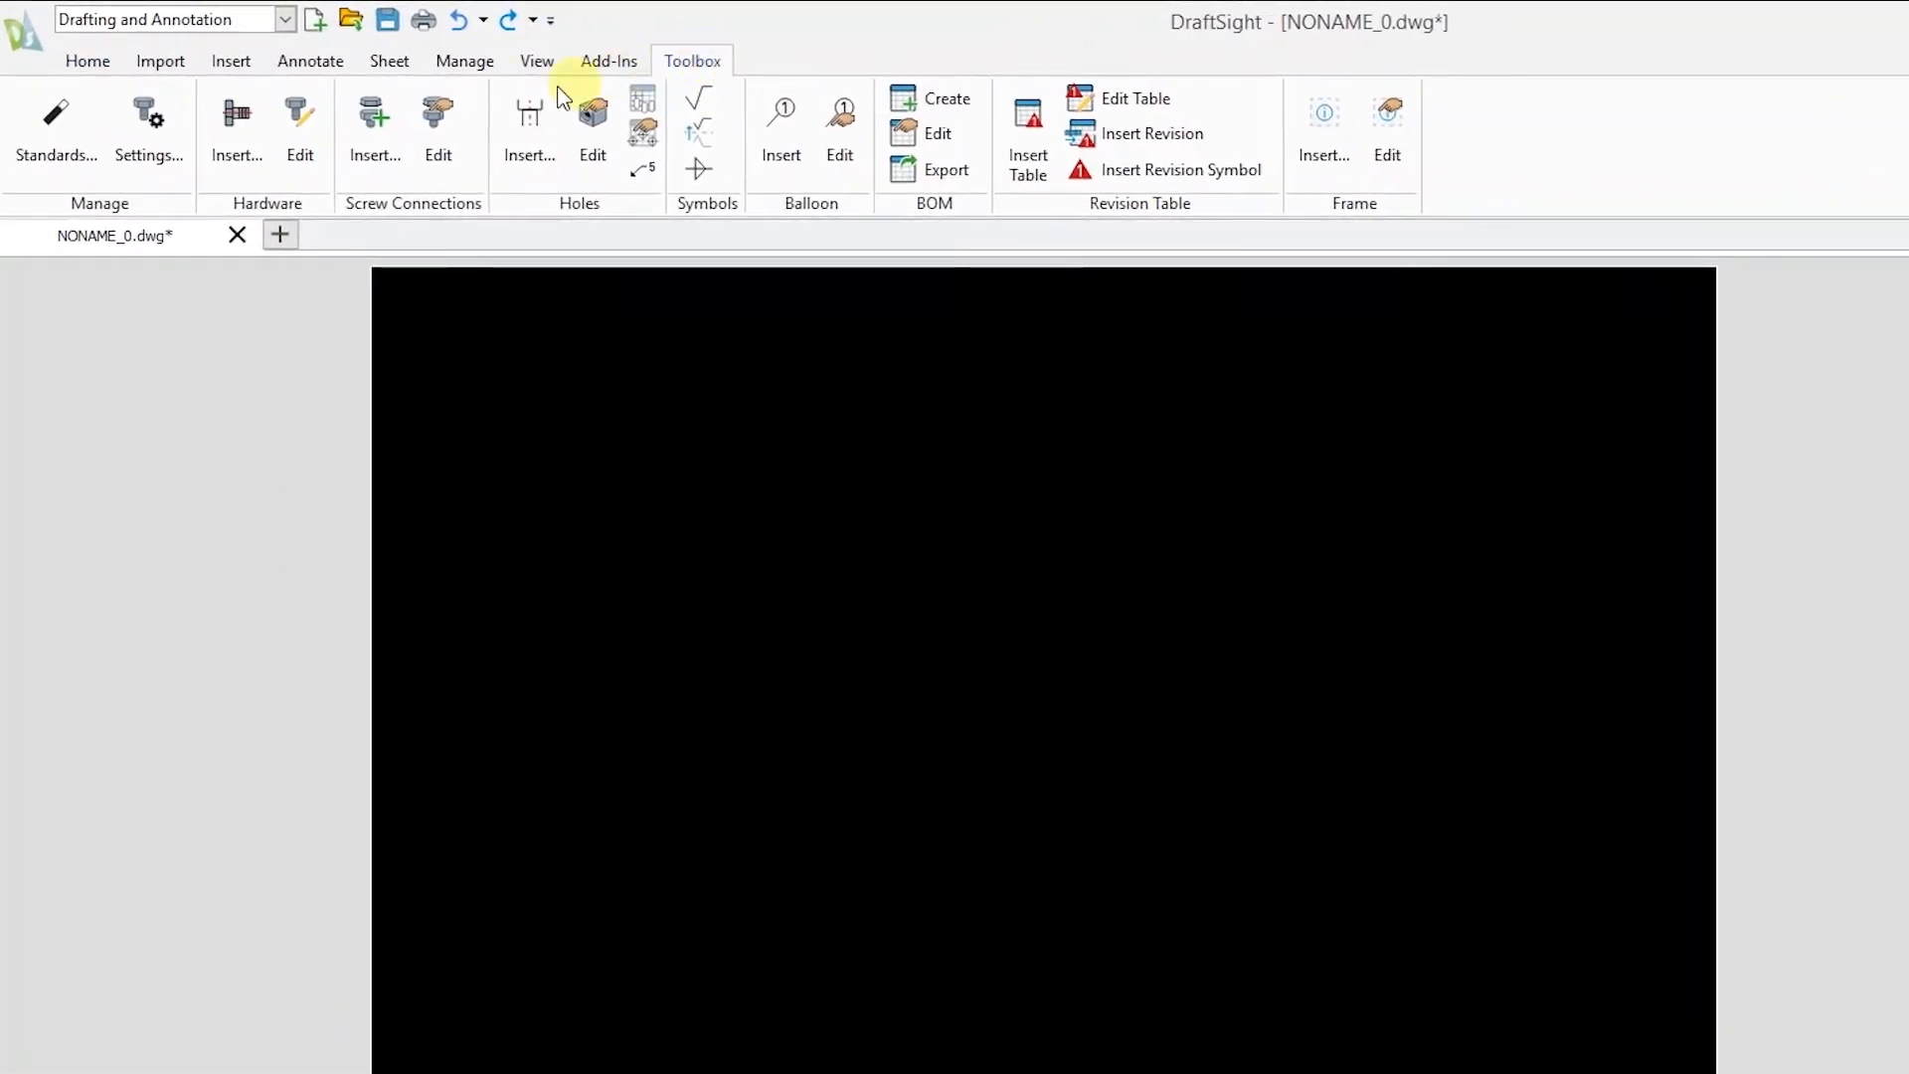
mouse_move(56, 127)
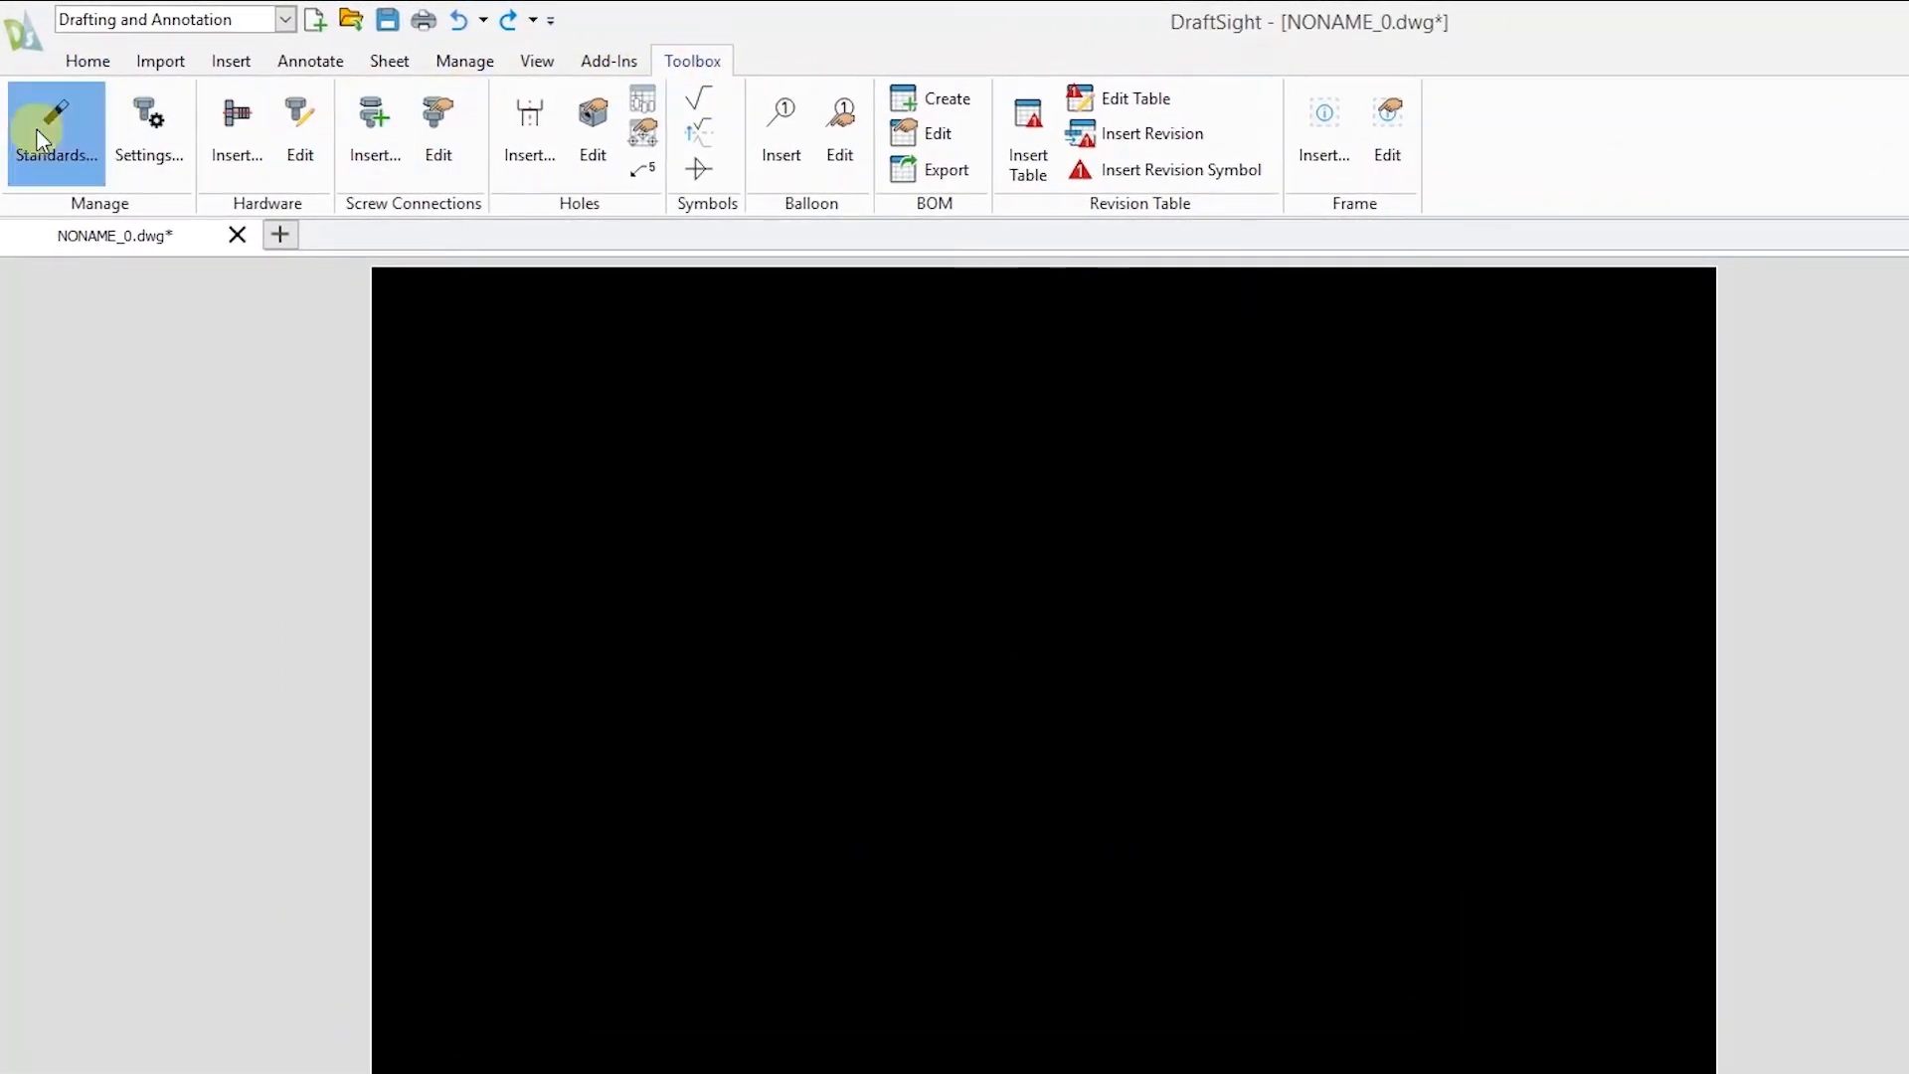
click(54, 127)
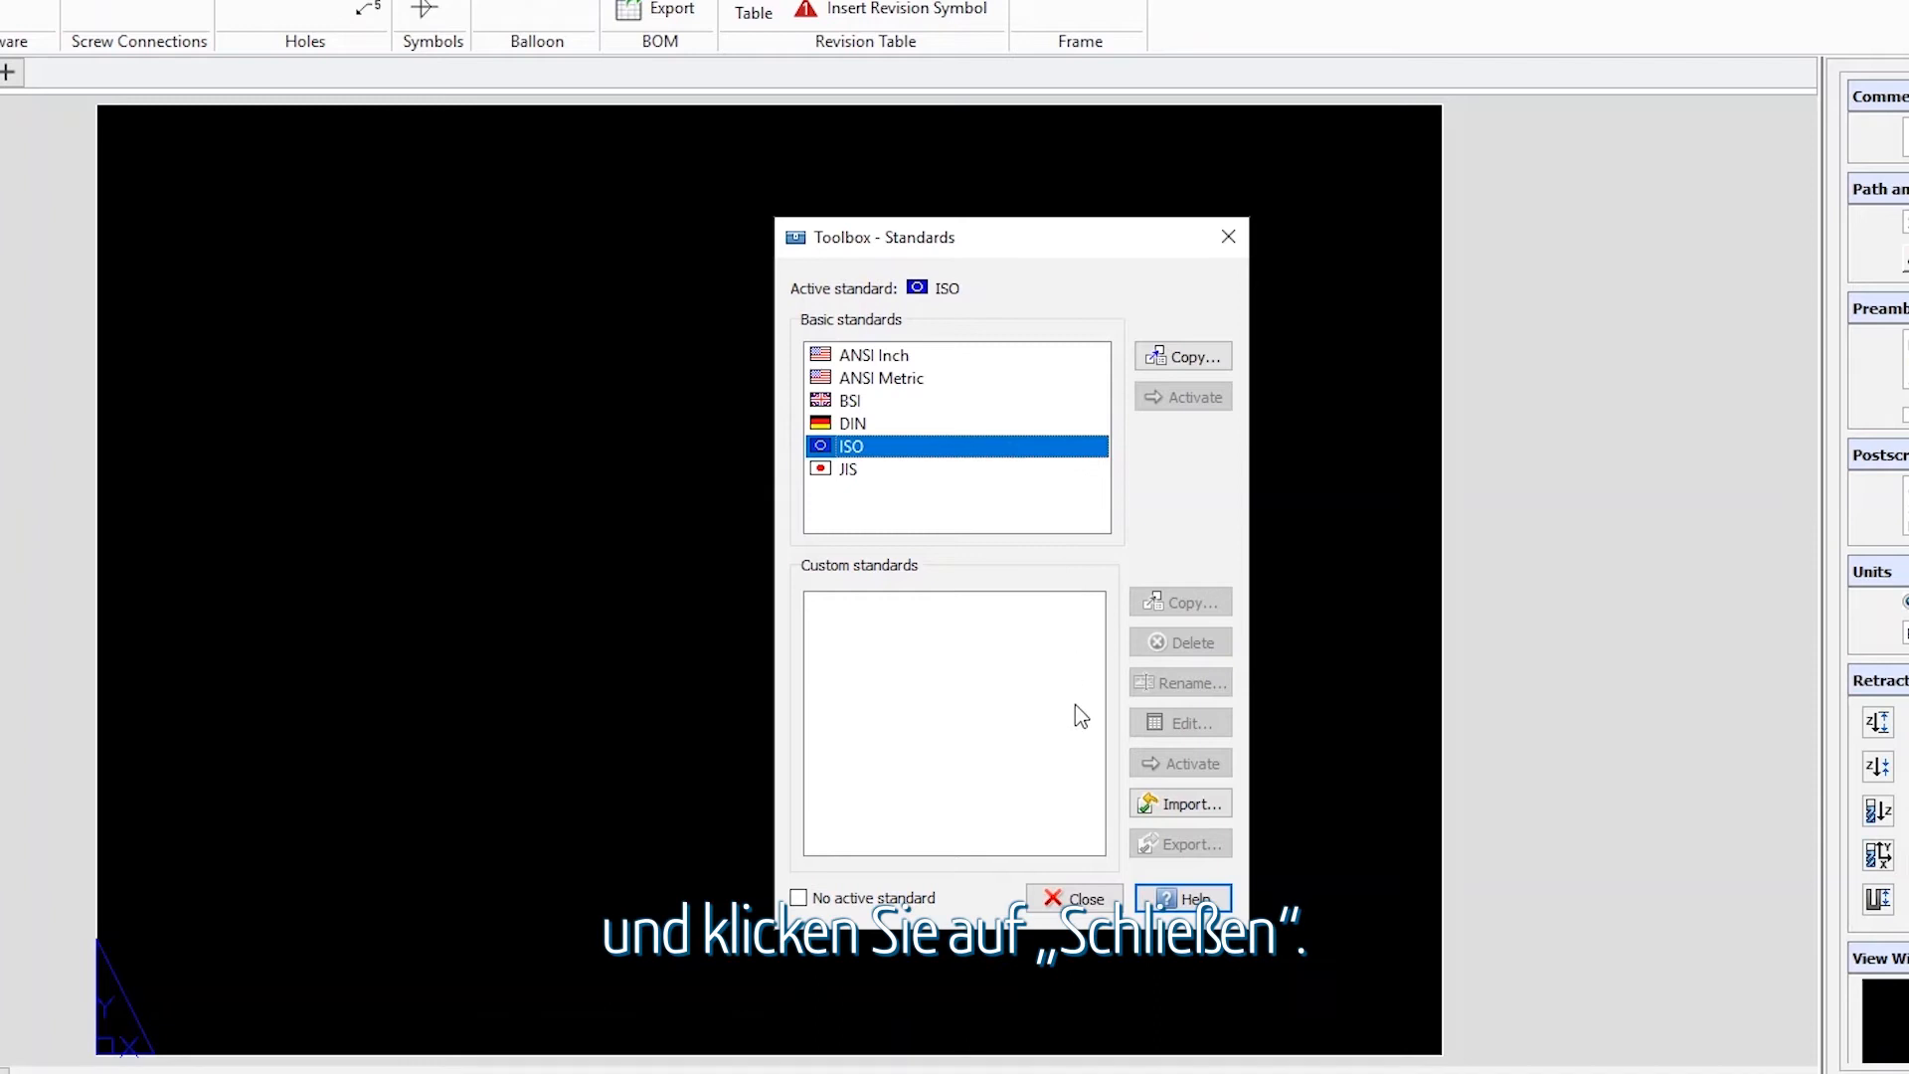
click(1073, 898)
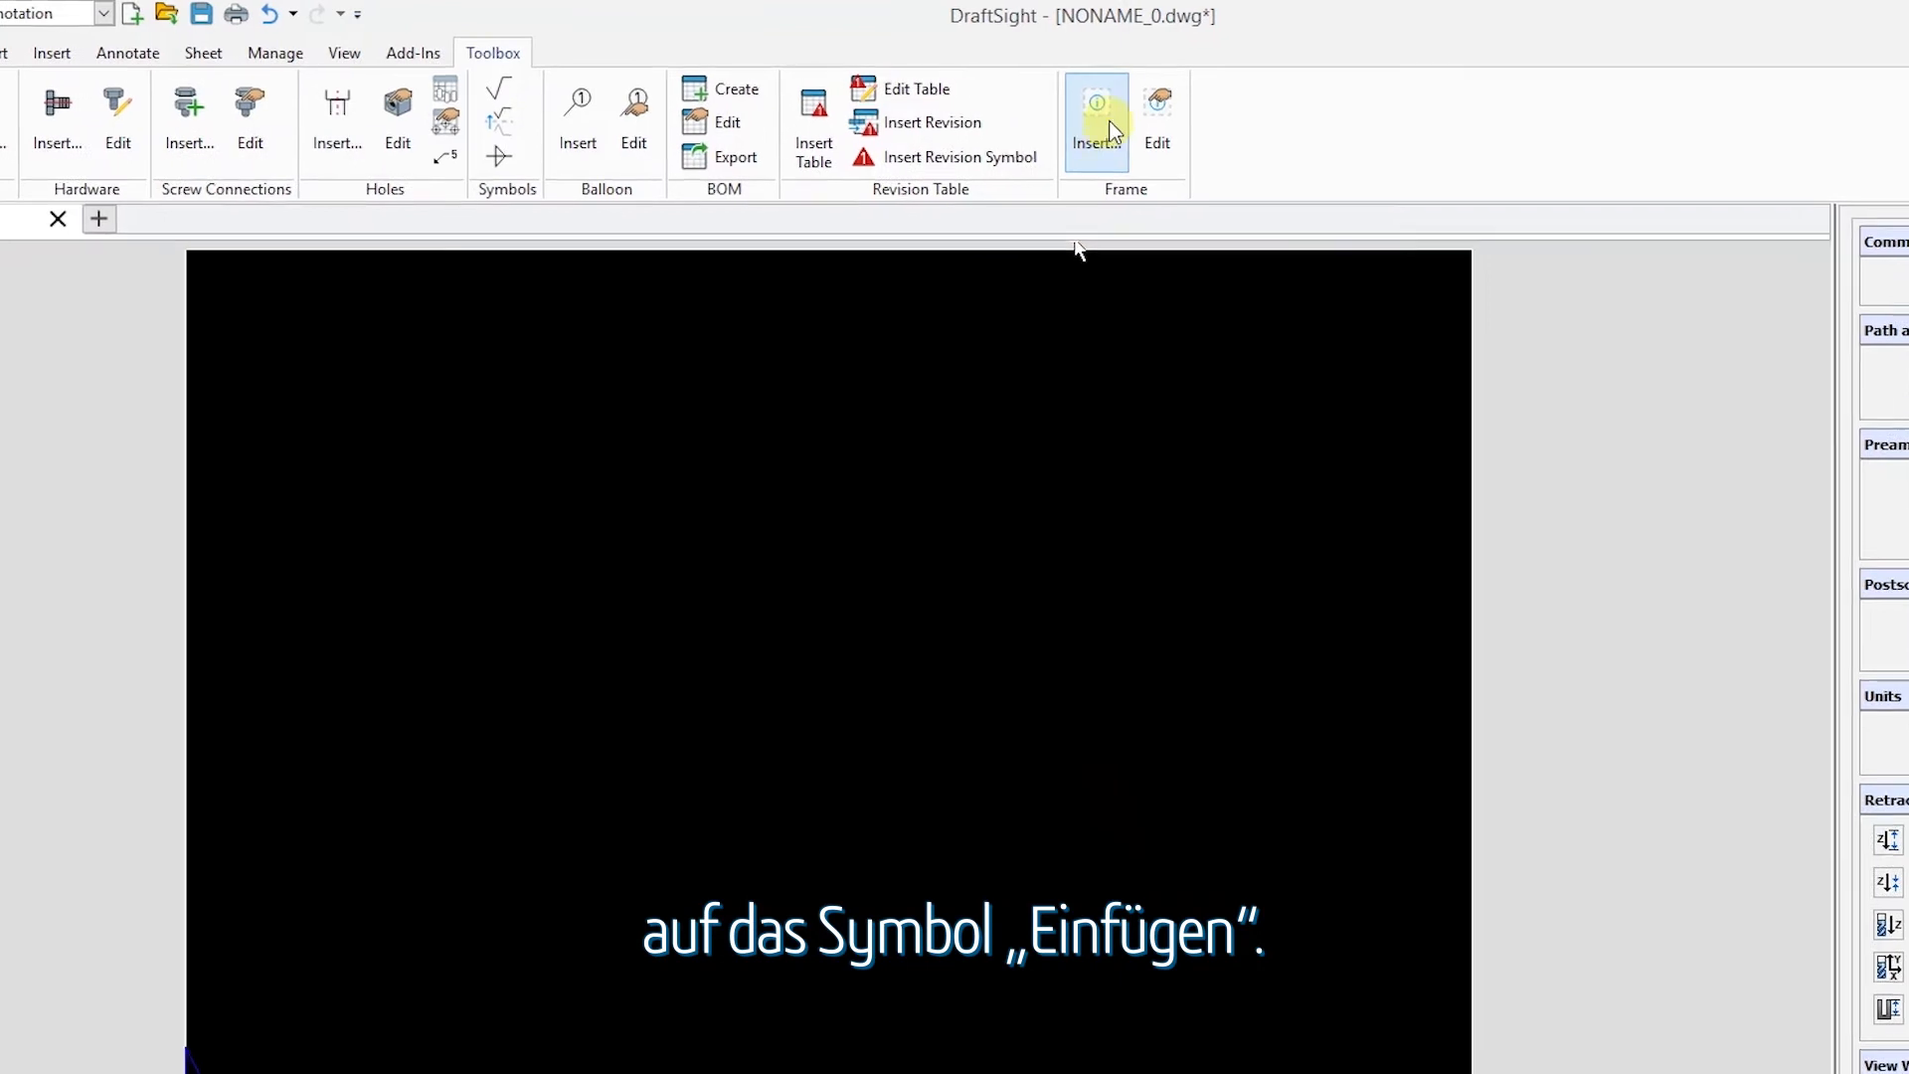
Step: Insert an ISO A3 420 x 297 MM frame with title block, keeping default attribute values
click(1094, 121)
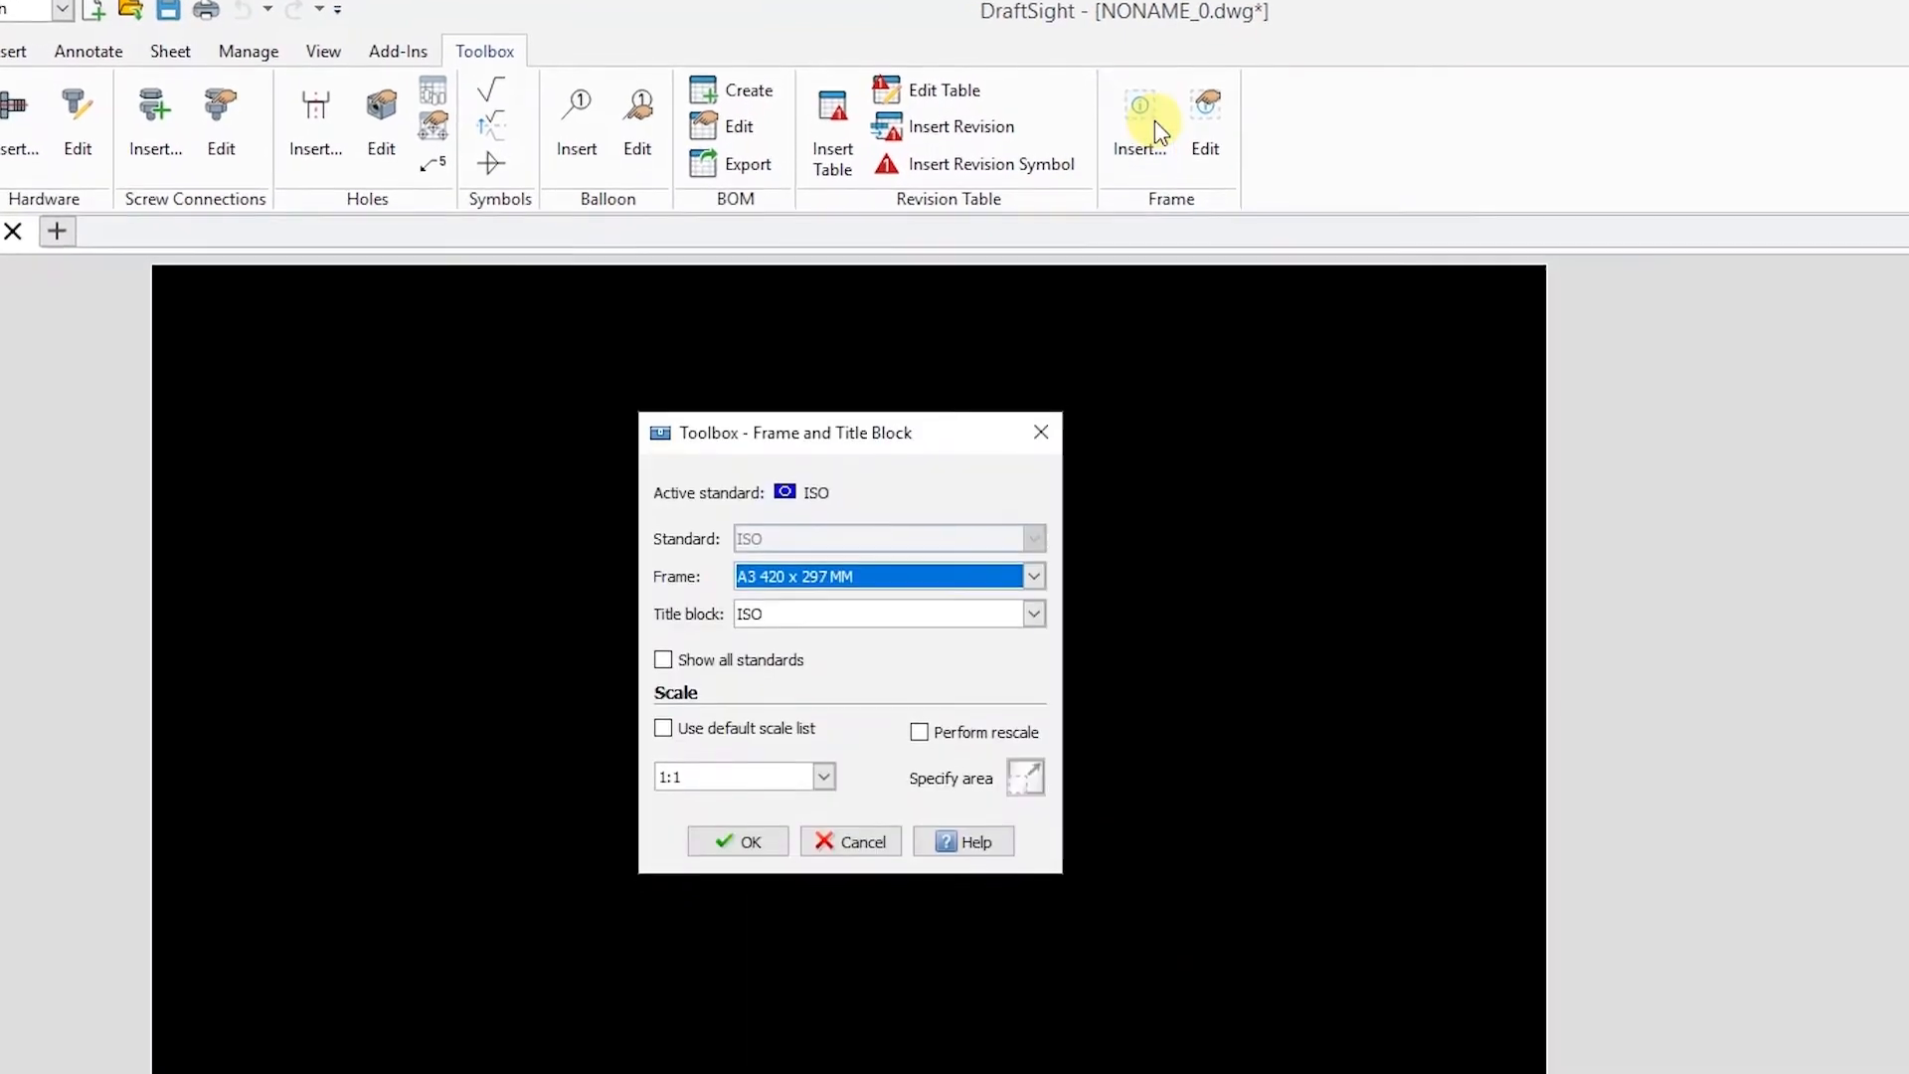
click(1034, 576)
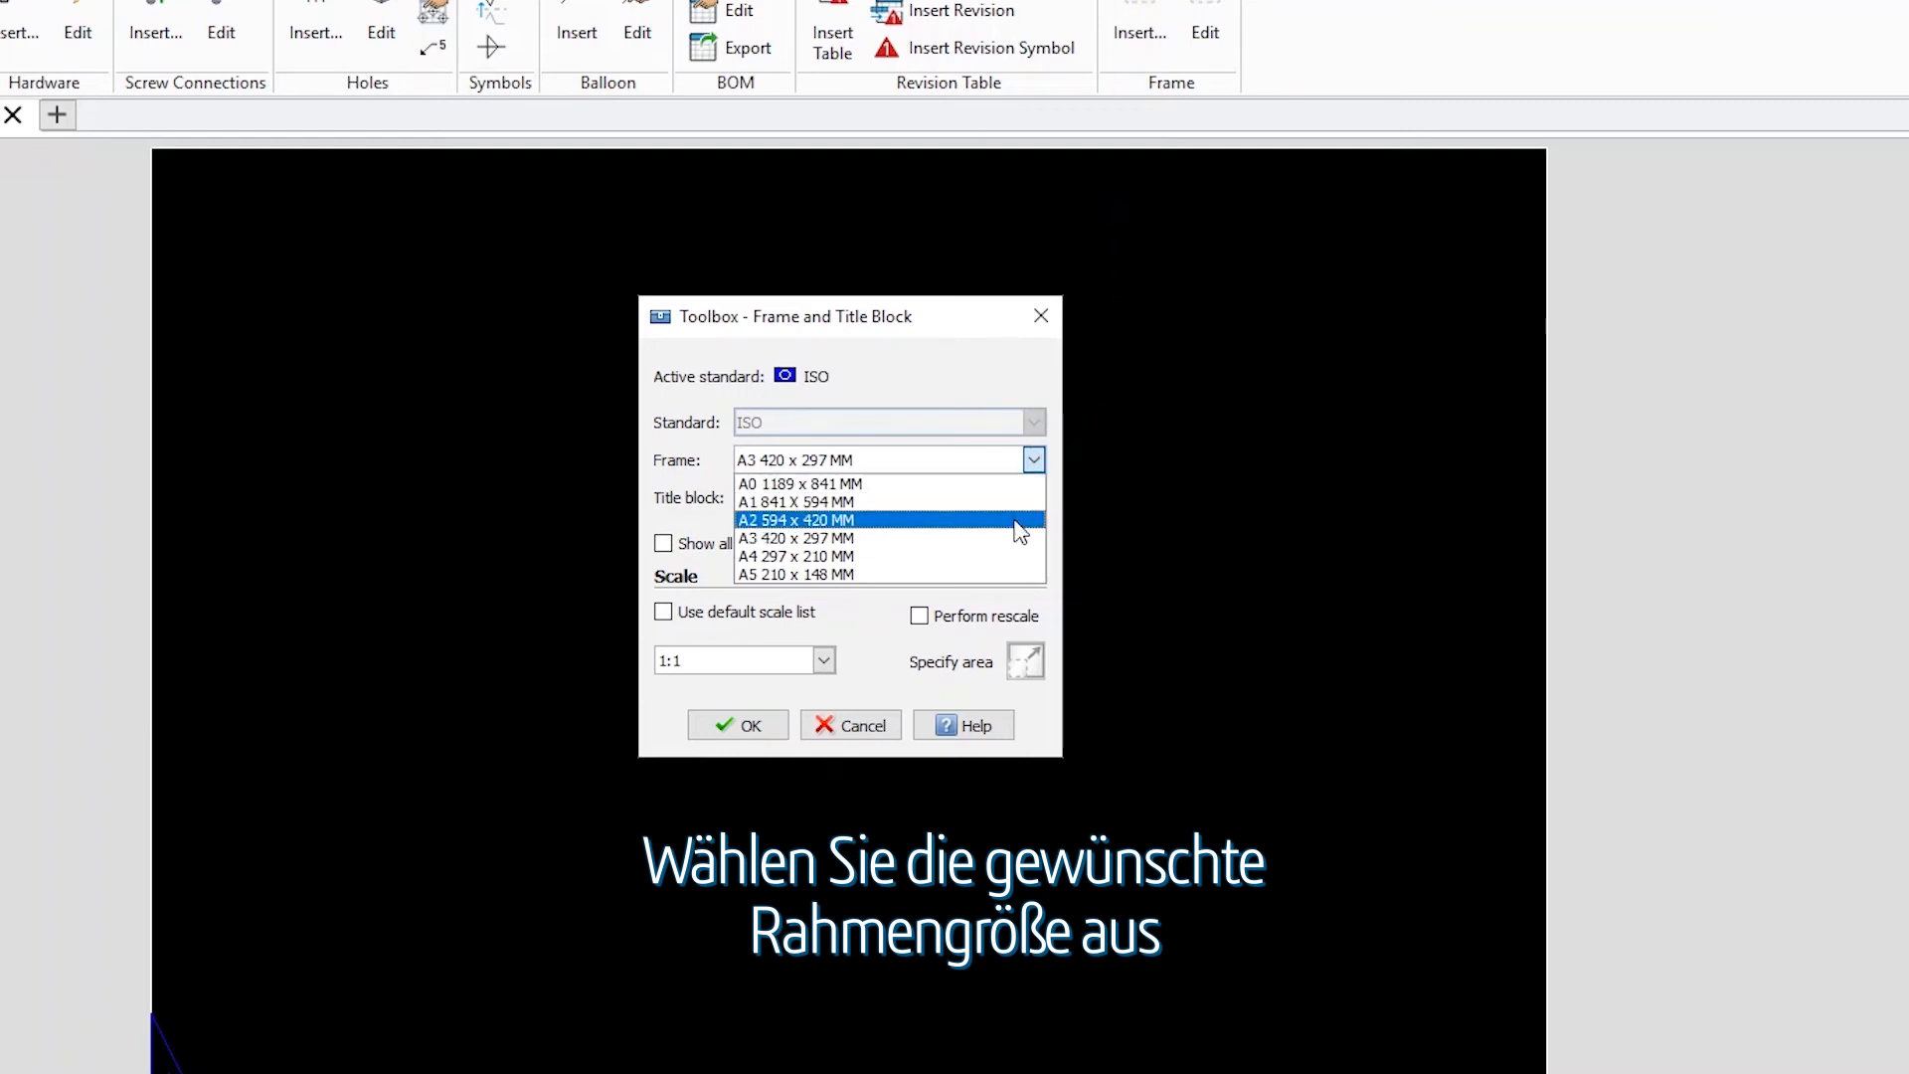
click(795, 539)
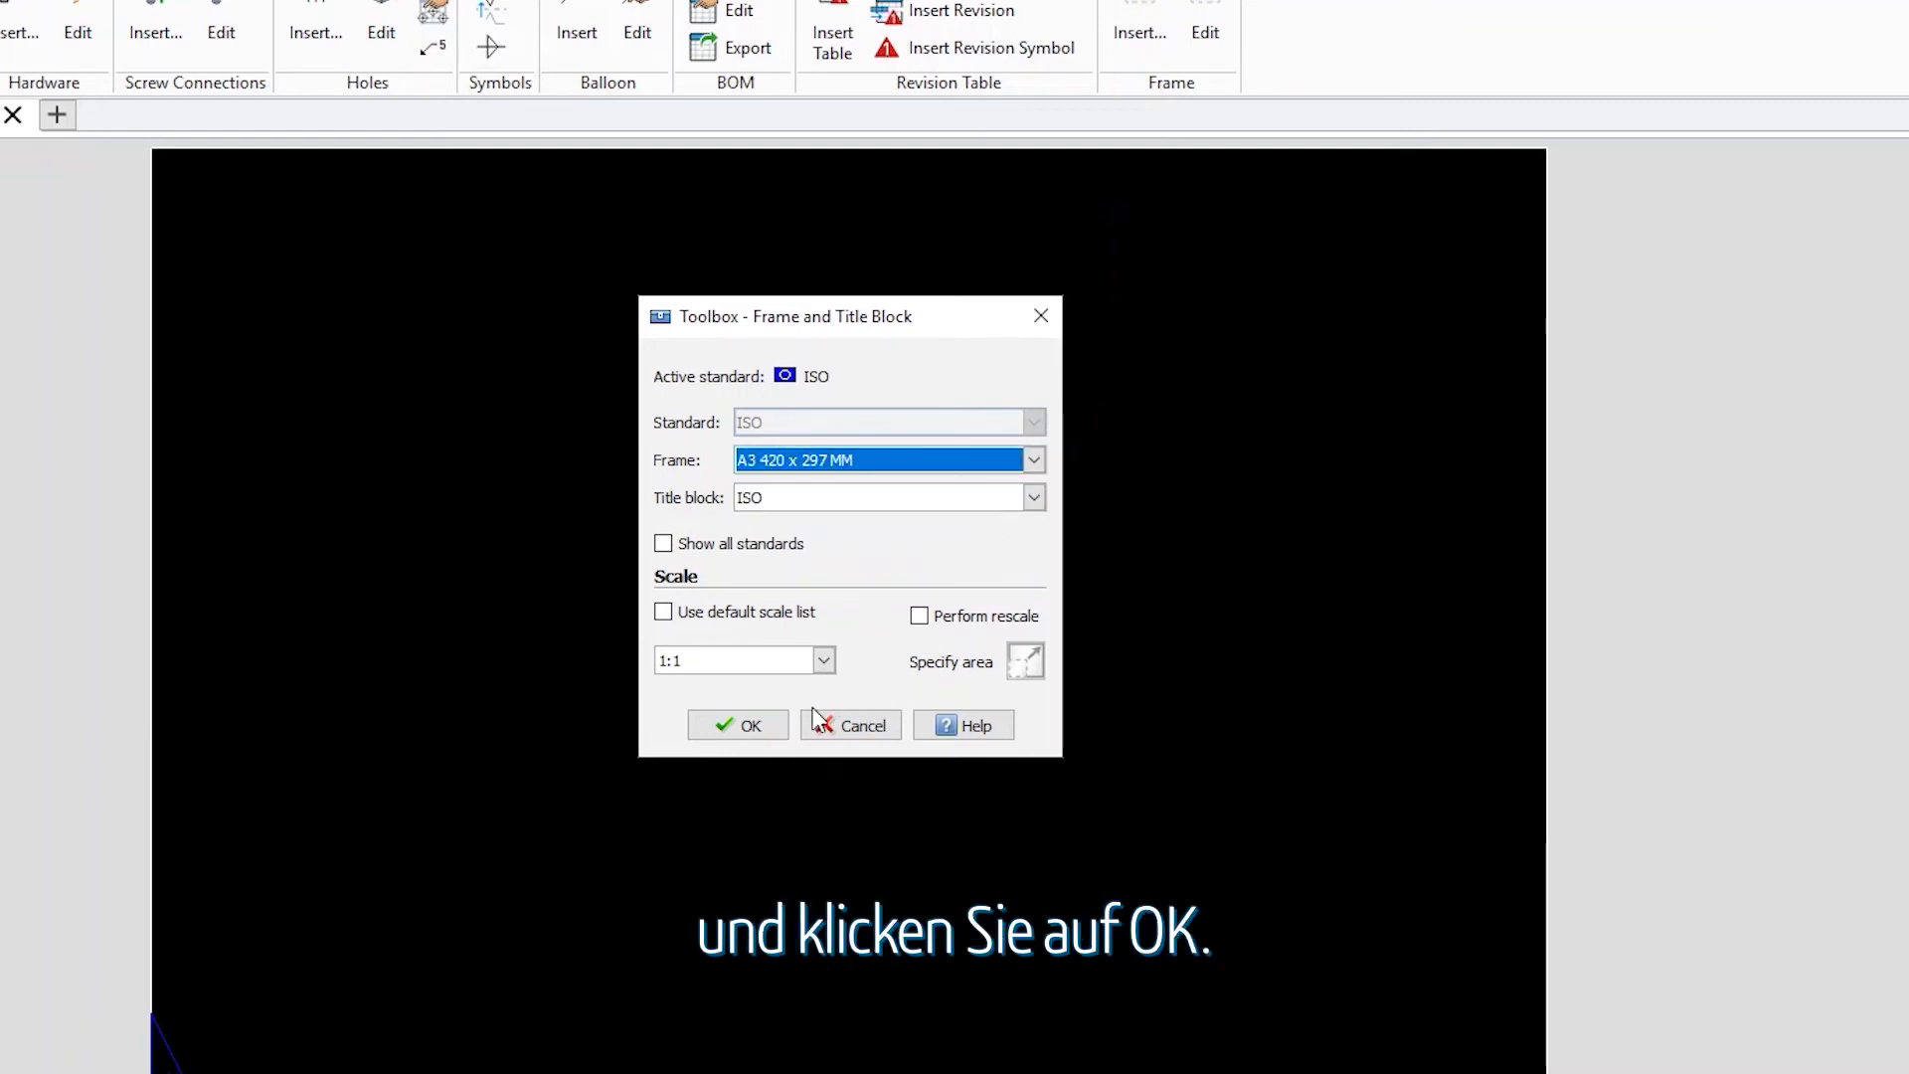
click(738, 724)
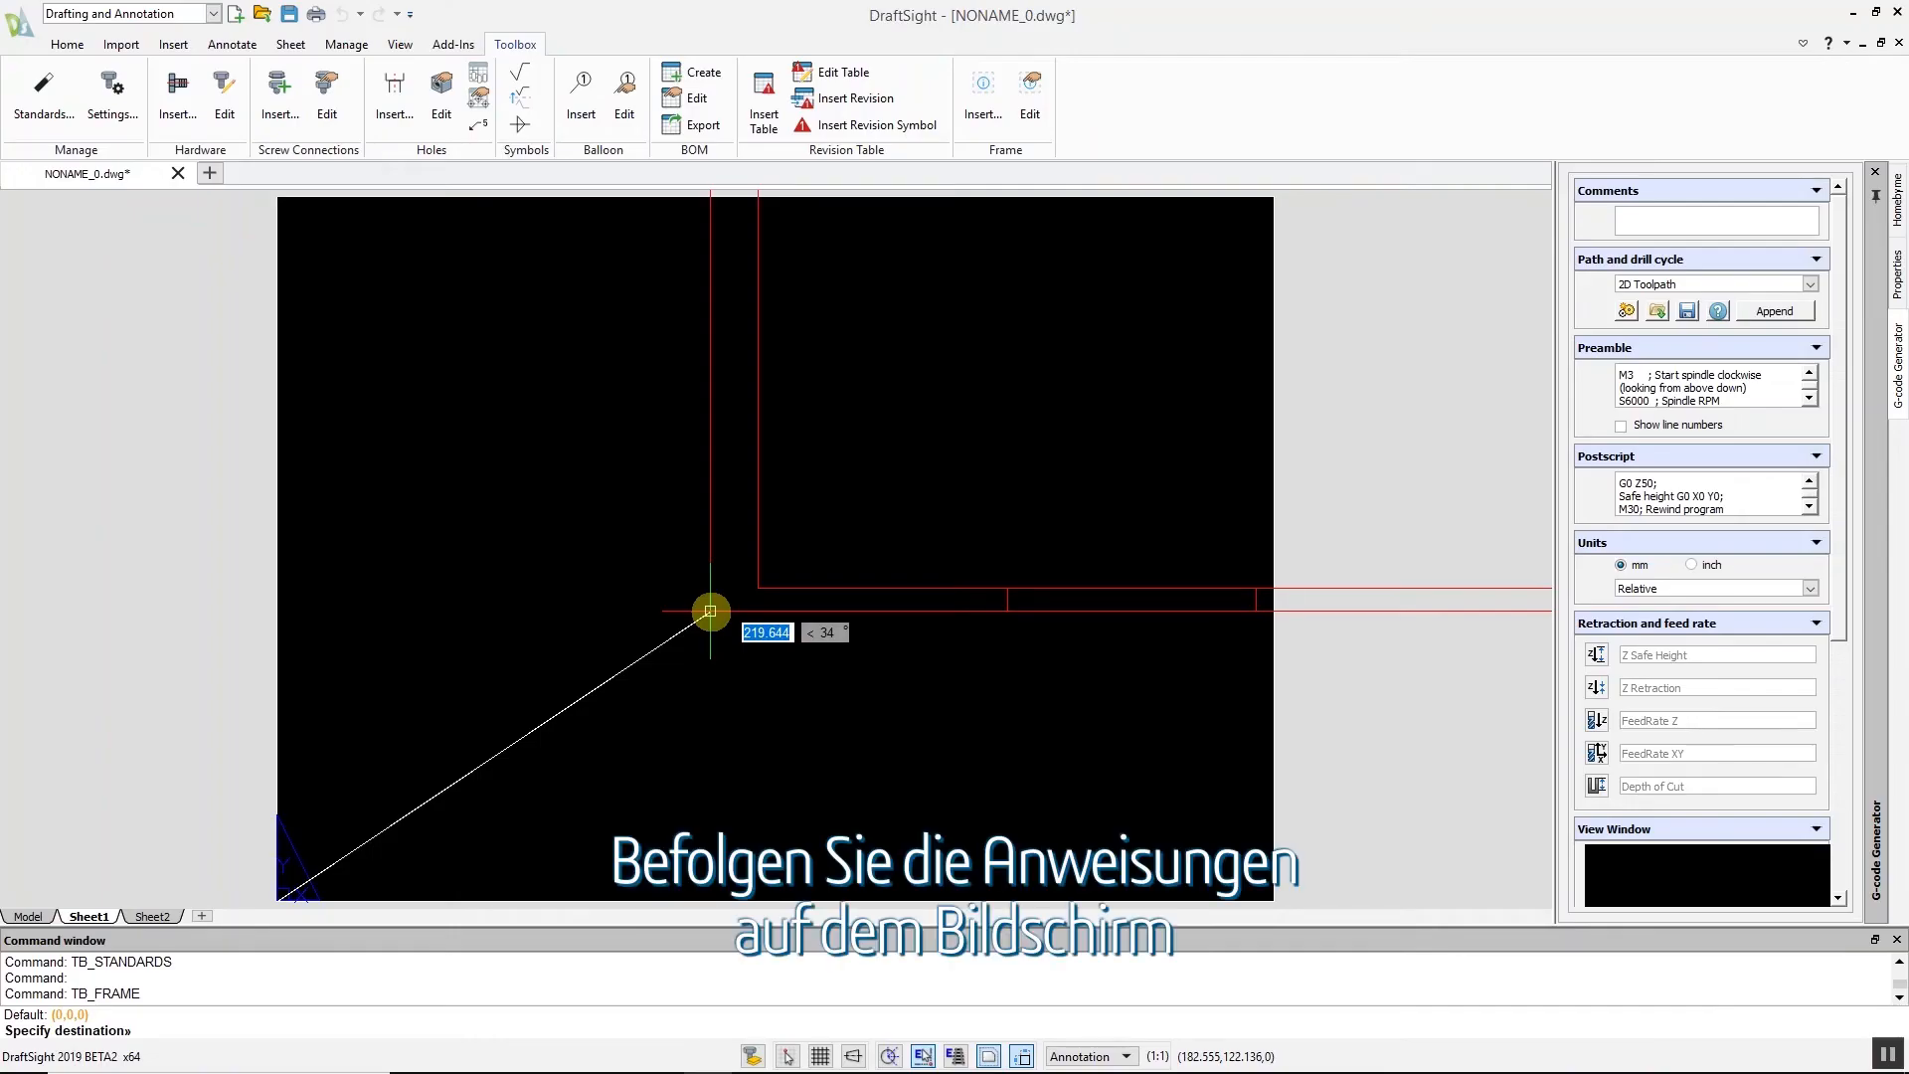
click(710, 613)
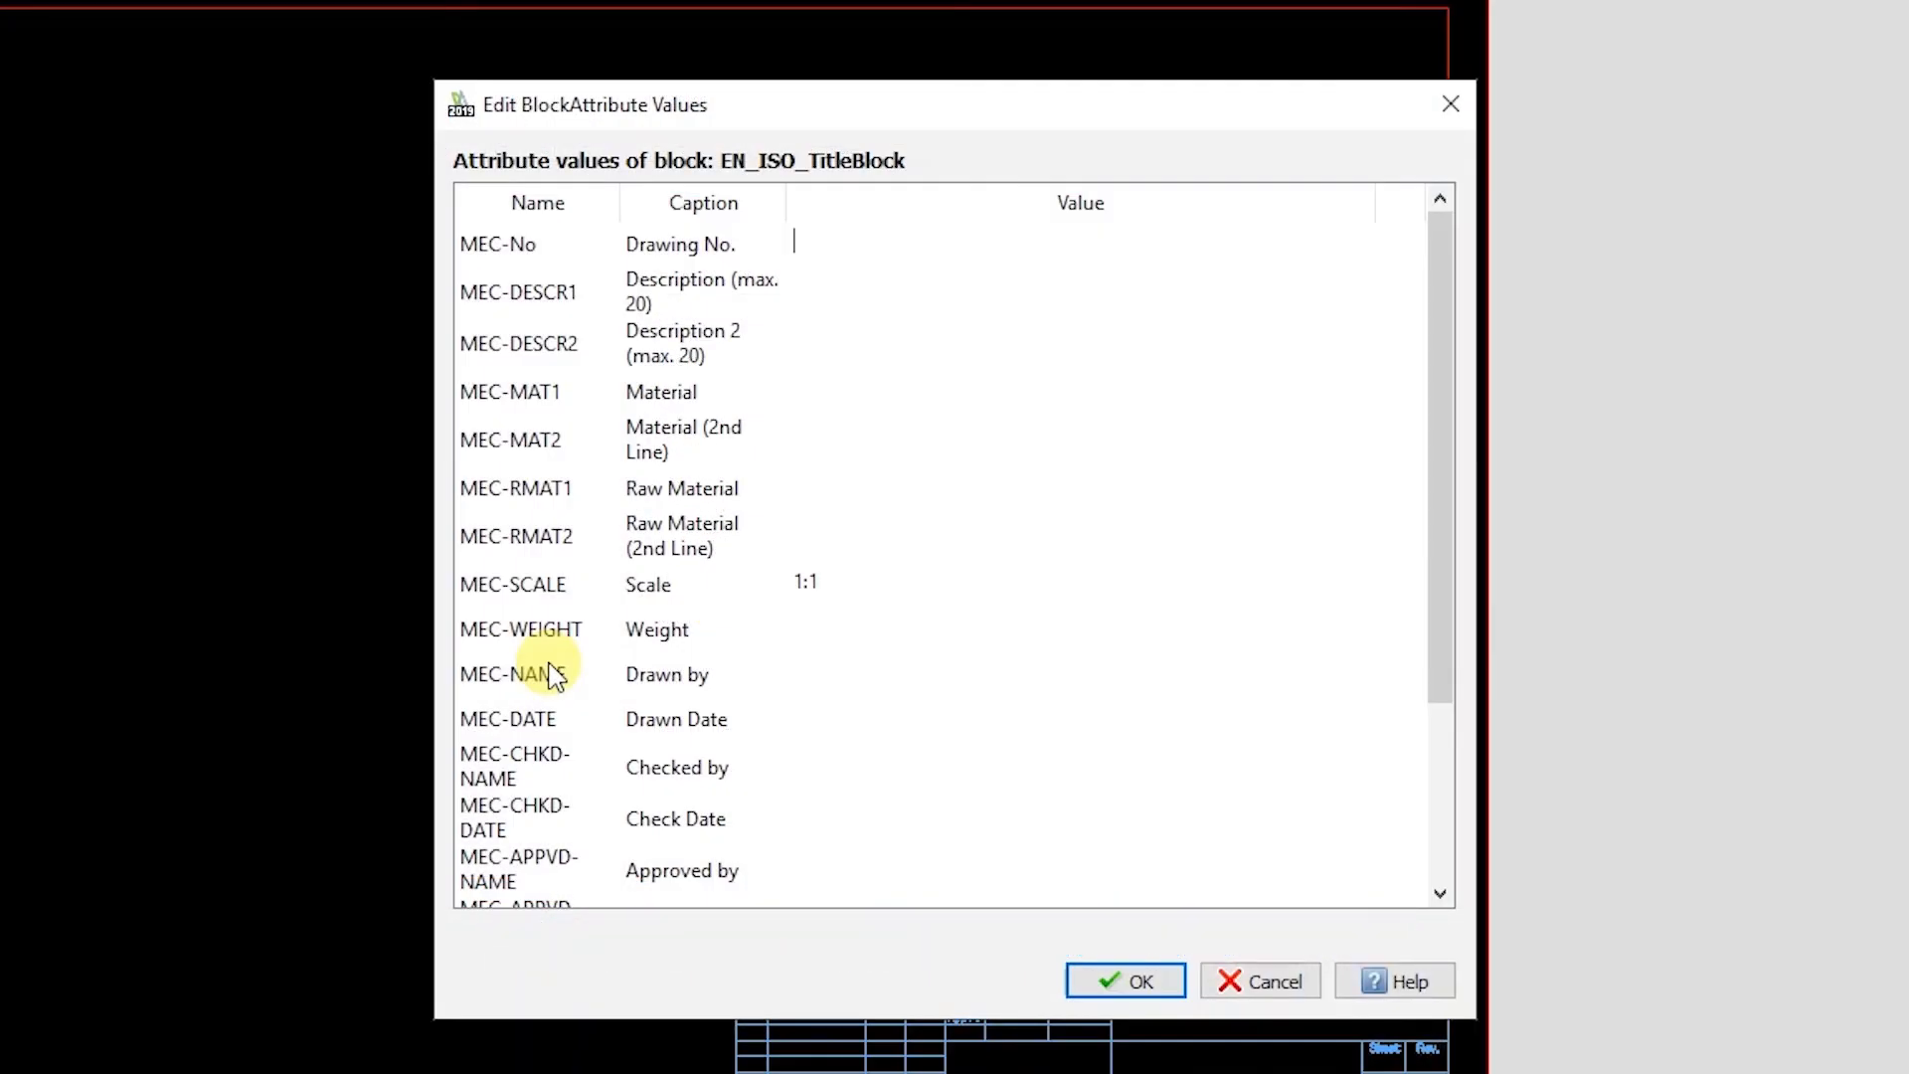
click(1121, 980)
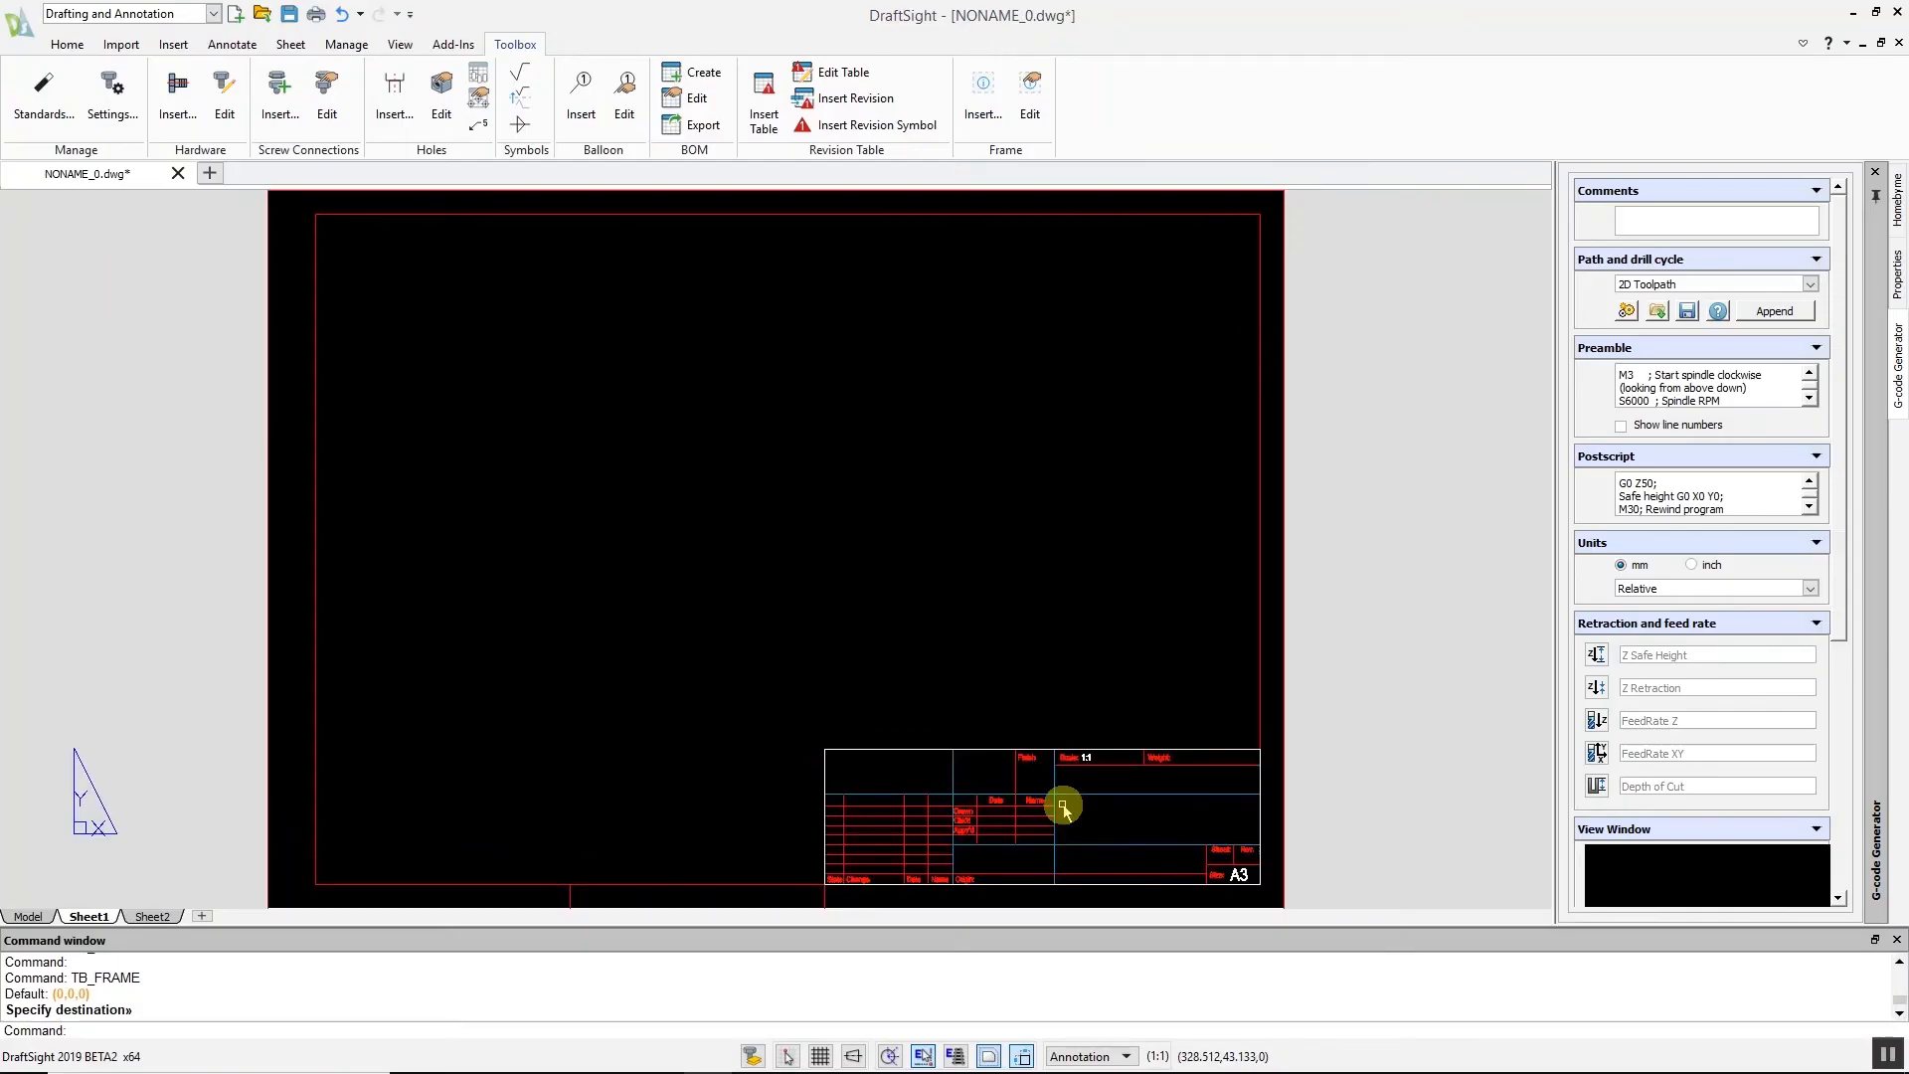